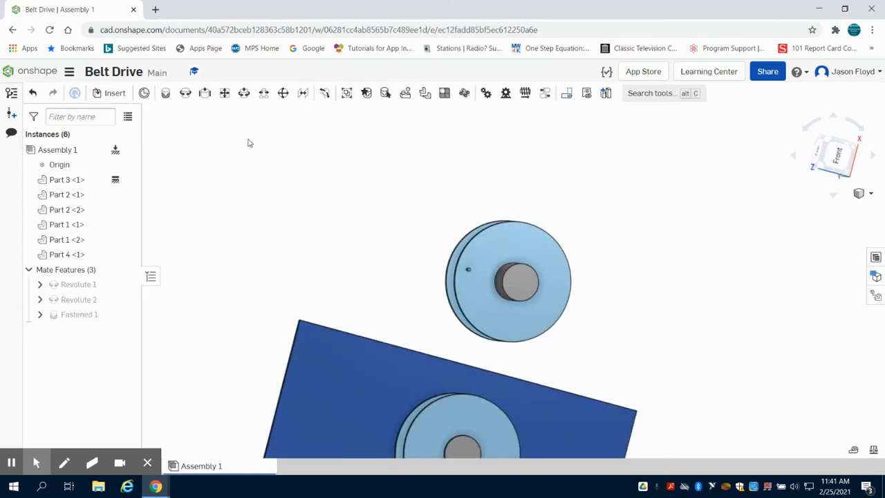
mouse_move(165, 93)
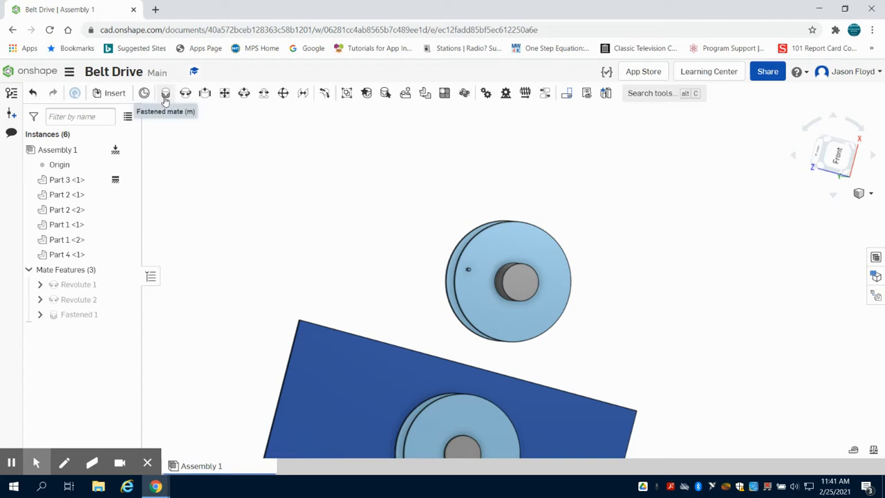
Fasten the second pulley (Part 2 <2>) to the board with a Fastened 2 mate.
left_click(166, 93)
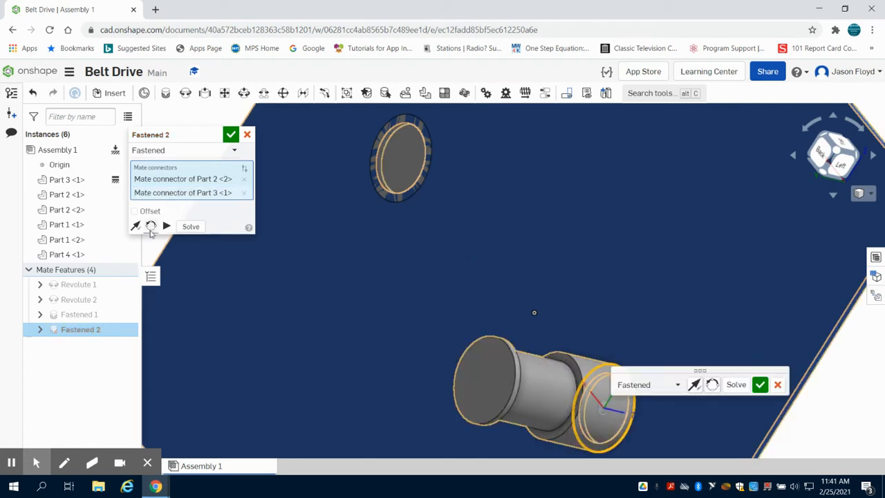
left_click(230, 134)
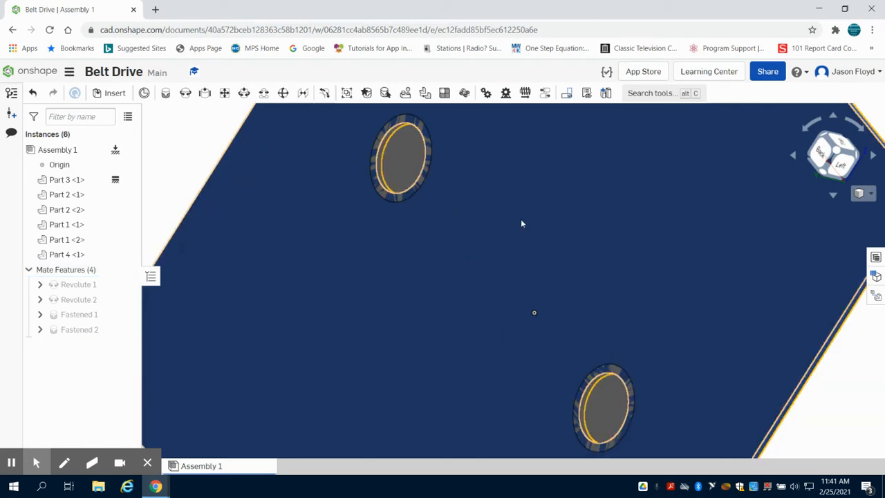
left_click_drag(522, 224, 726, 218)
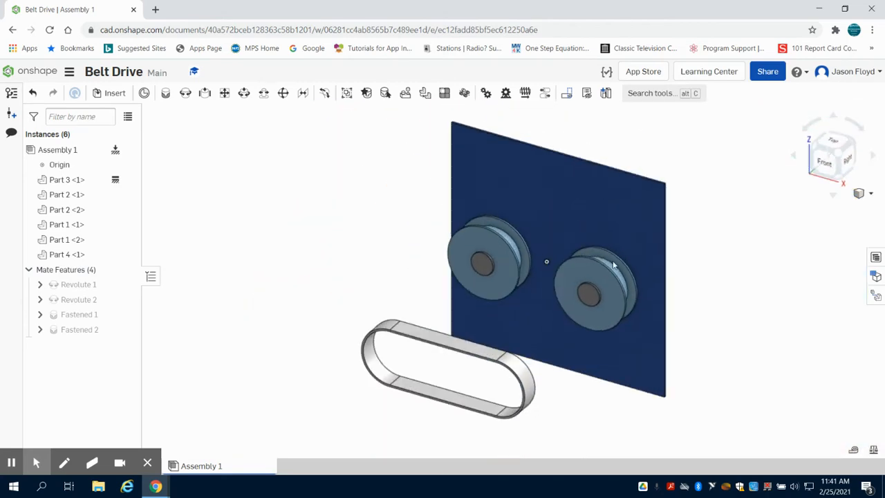
left_click(484, 263)
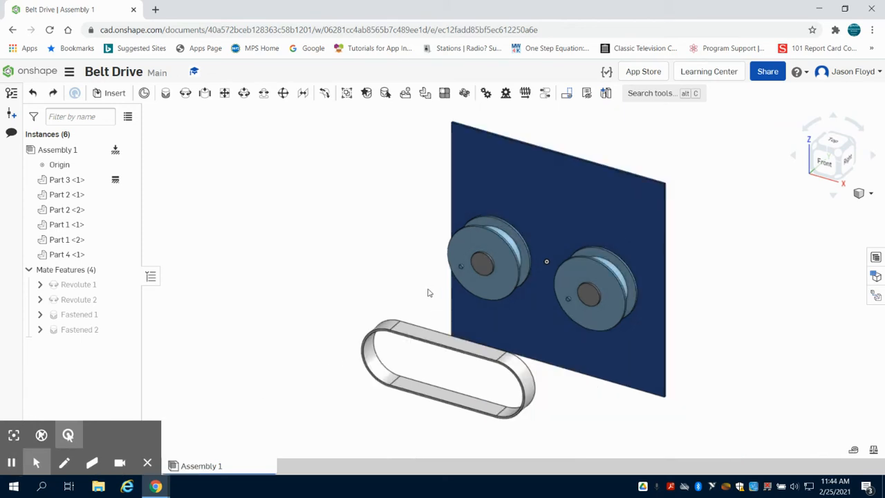
mouse_move(166, 92)
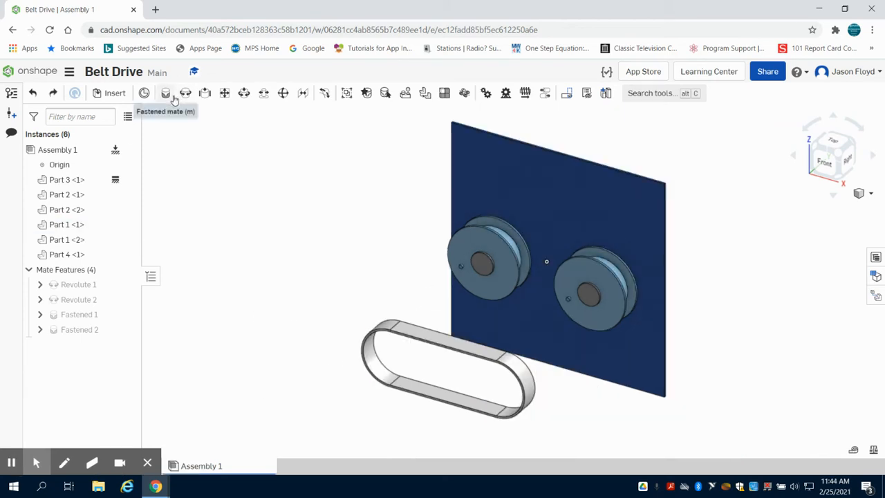
Revolute-mate the belt (Part 4) to the pulley (Part 1) as Revolute 3.
left_click(186, 93)
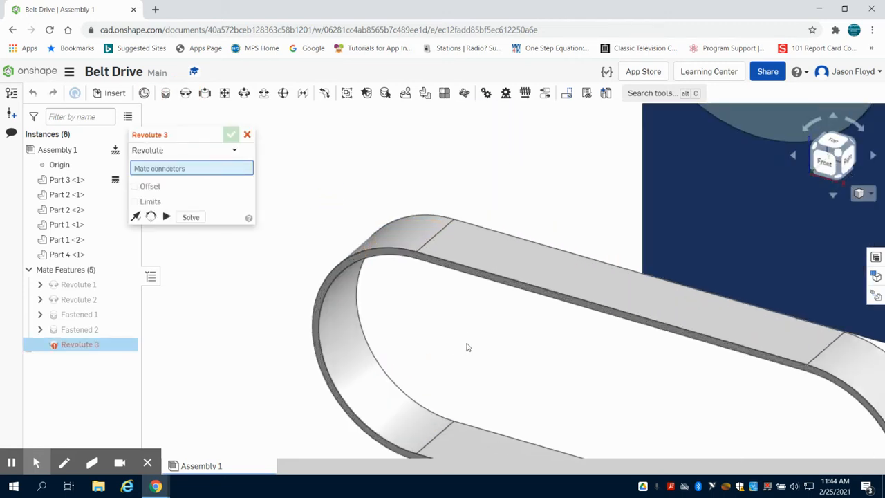
mouse_move(347, 330)
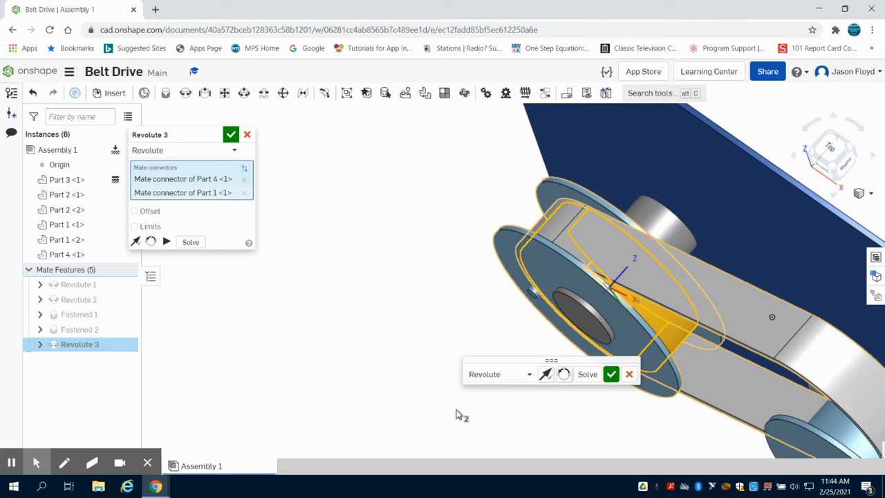
mouse_move(611, 374)
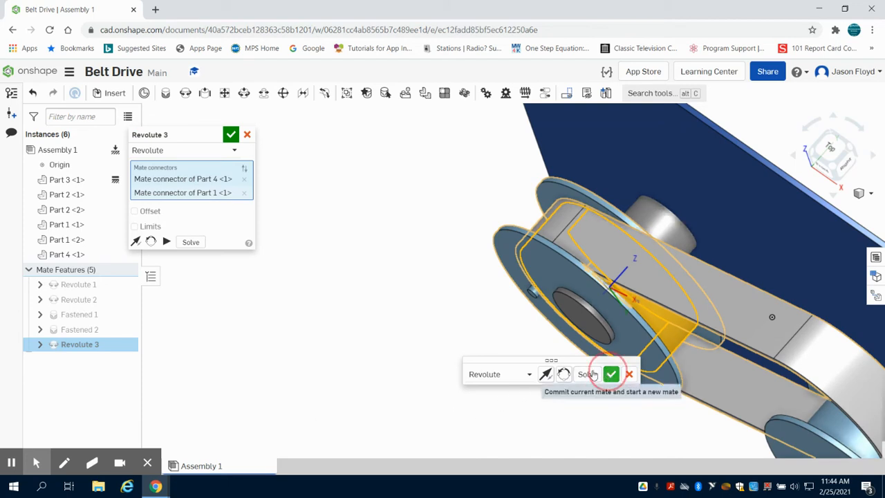
left_click(610, 373)
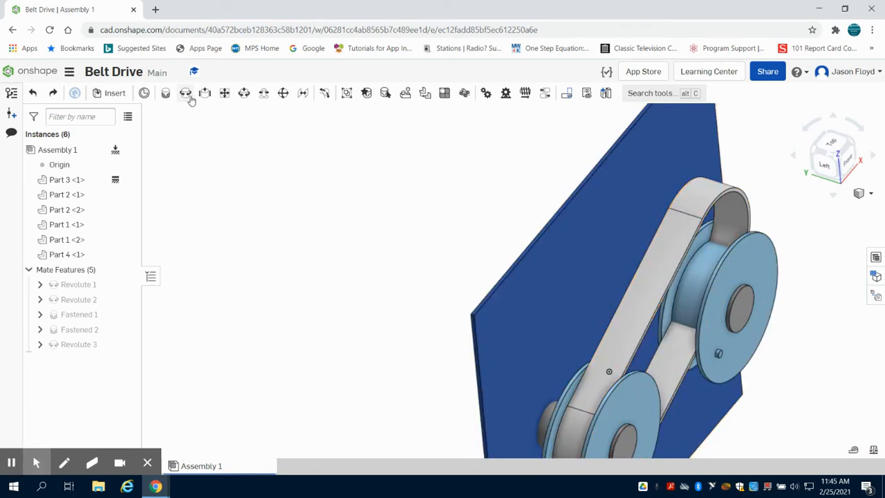
Add a Revolute 4 mate between the belt and the second pulley.
left_click(186, 92)
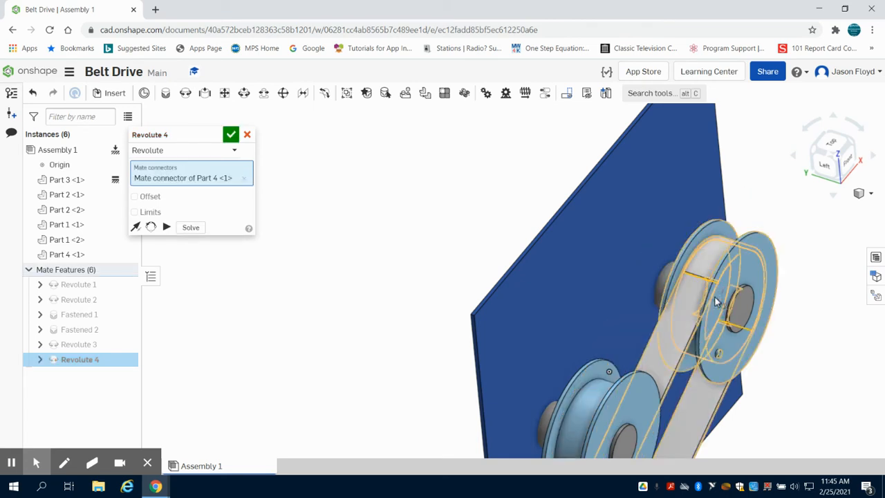
left_click(230, 134)
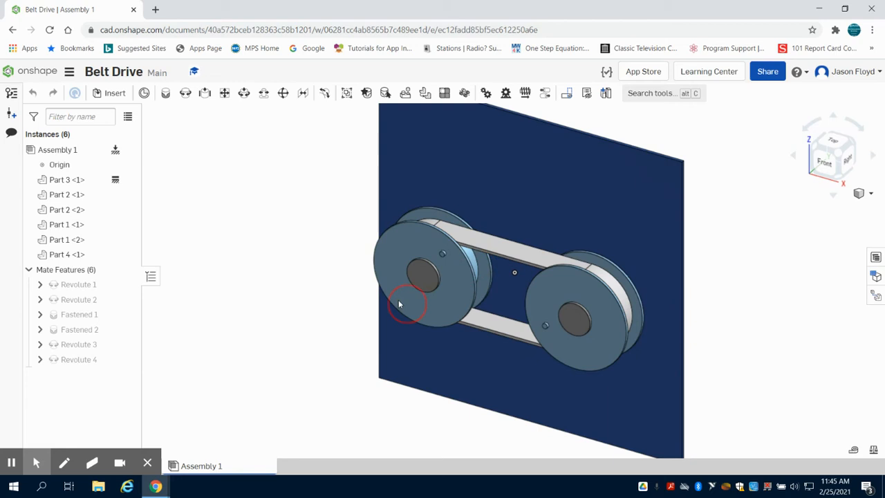
left_click(79, 314)
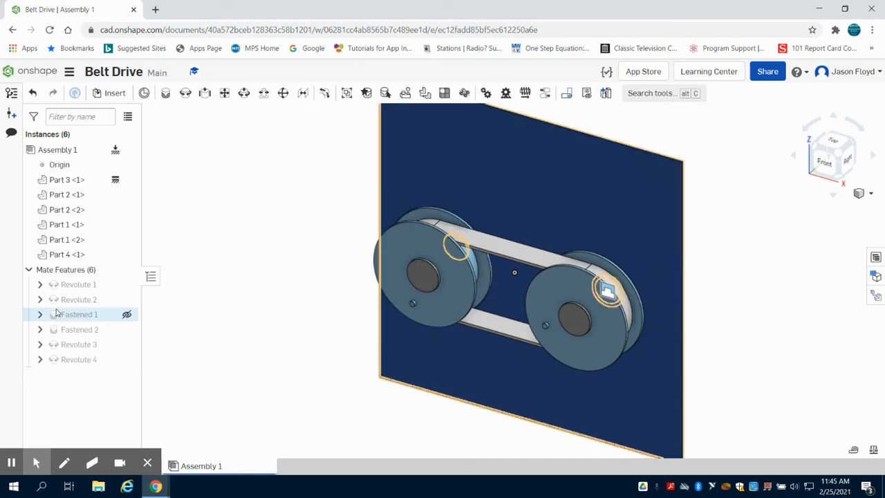
Create Gear 1 relating Revolute 1 and Revolute 3 at ratio 1.
left_click(485, 93)
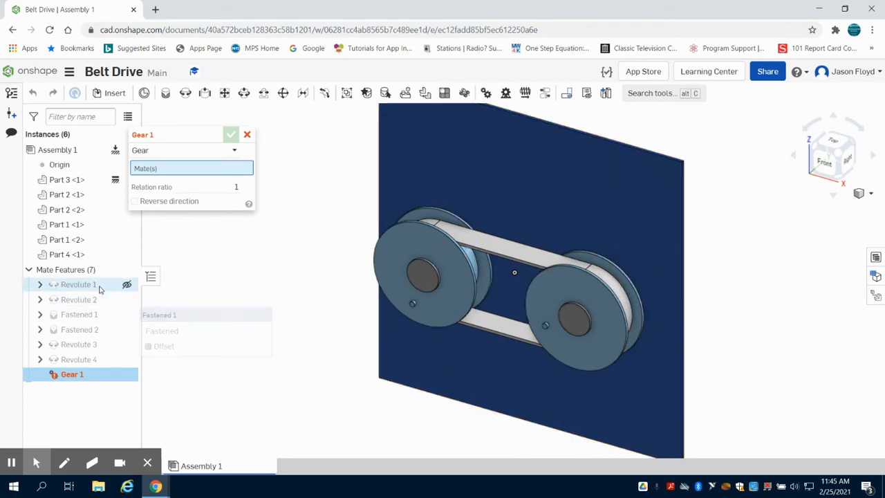
mouse_move(78, 285)
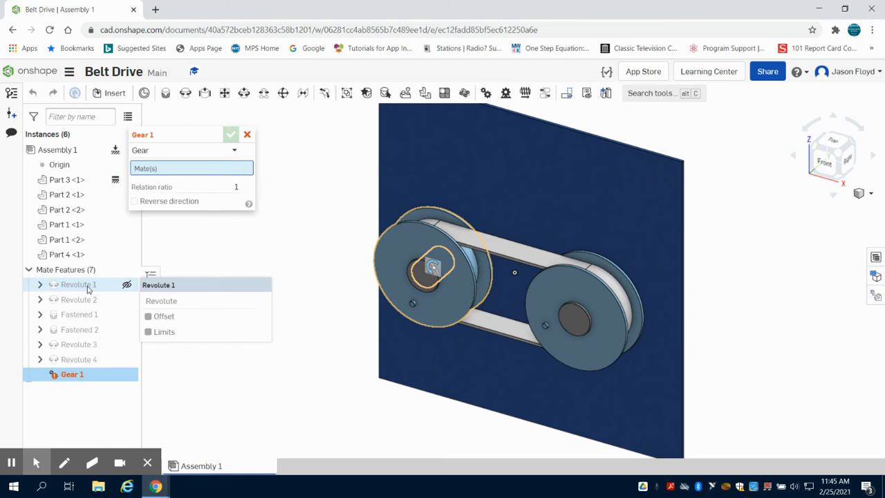
left_click(79, 284)
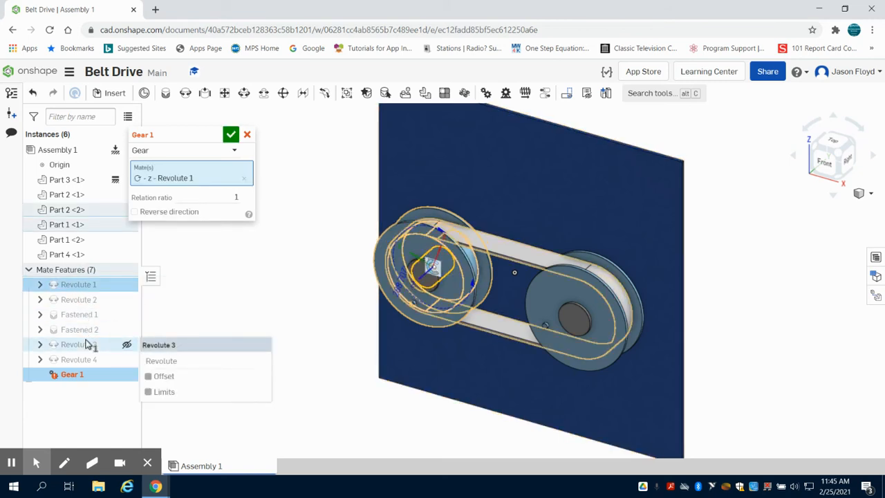
left_click(79, 344)
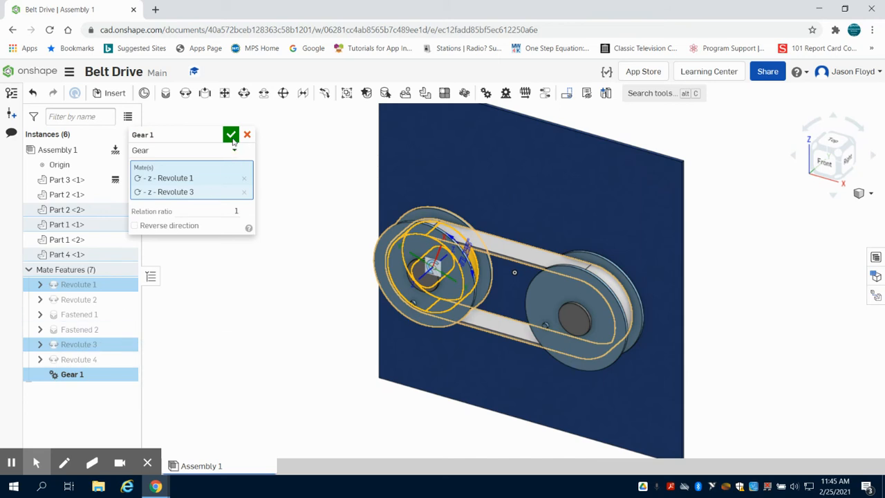
left_click(231, 134)
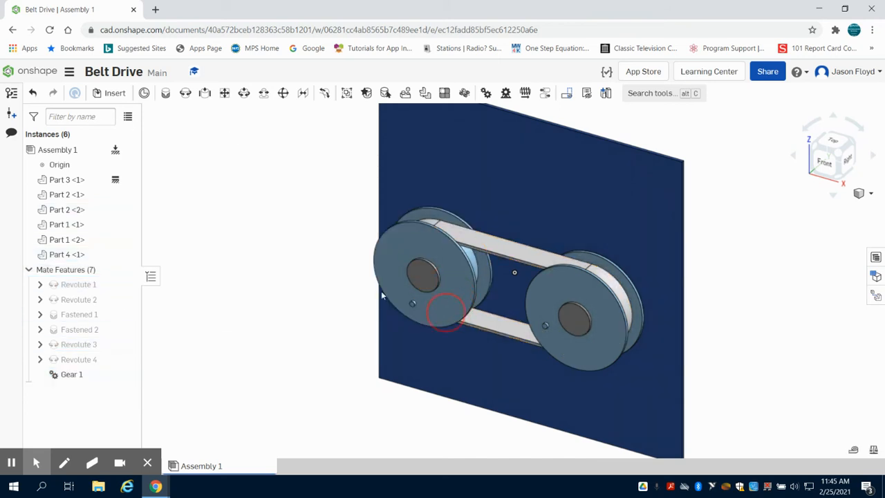
left_click(78, 343)
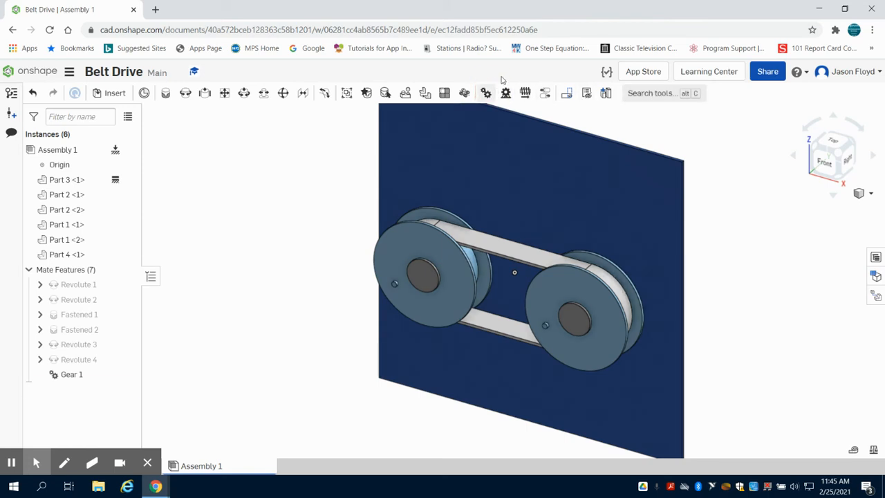
Create Gear 2 relating Revolute 2 and Revolute 3.
left_click(577, 318)
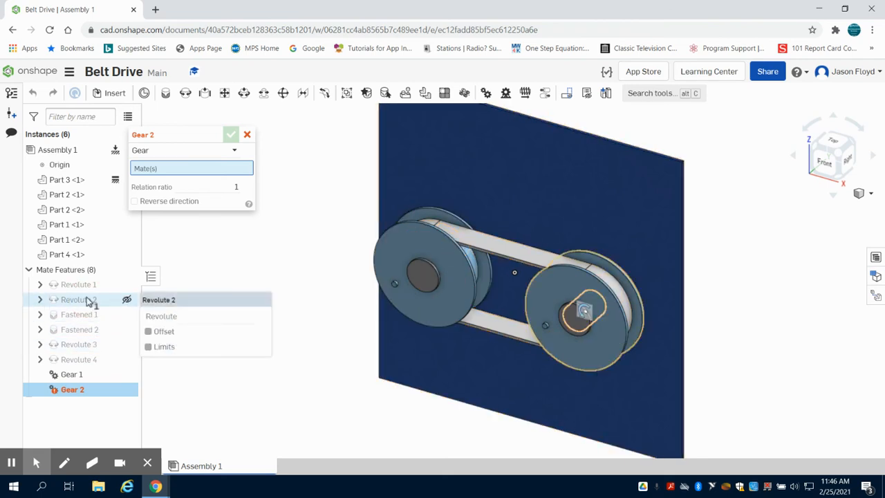
left_click(78, 299)
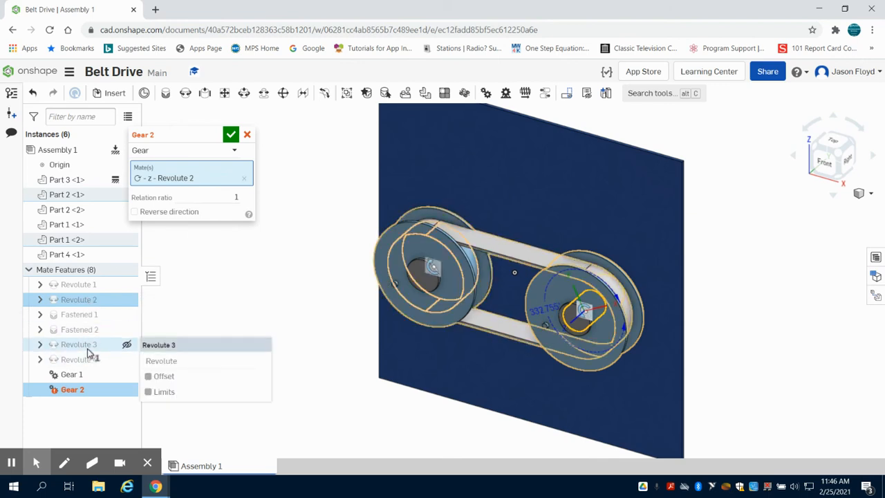
left_click(231, 135)
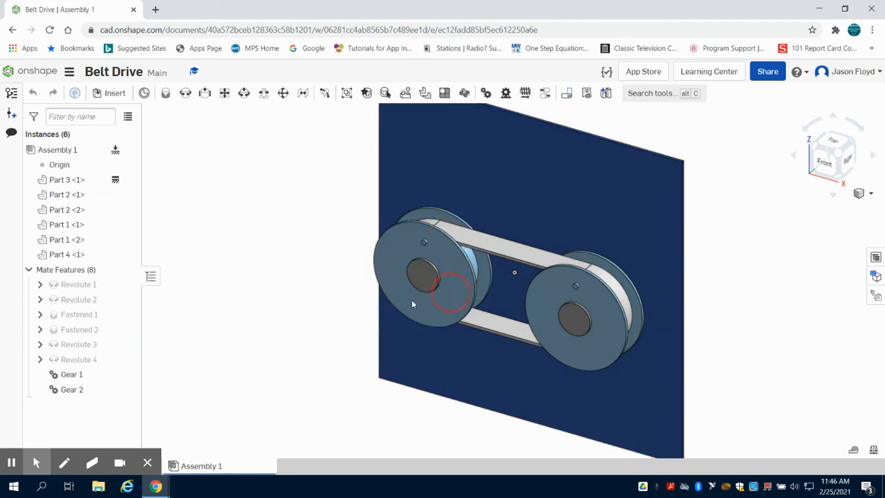
left_click(78, 300)
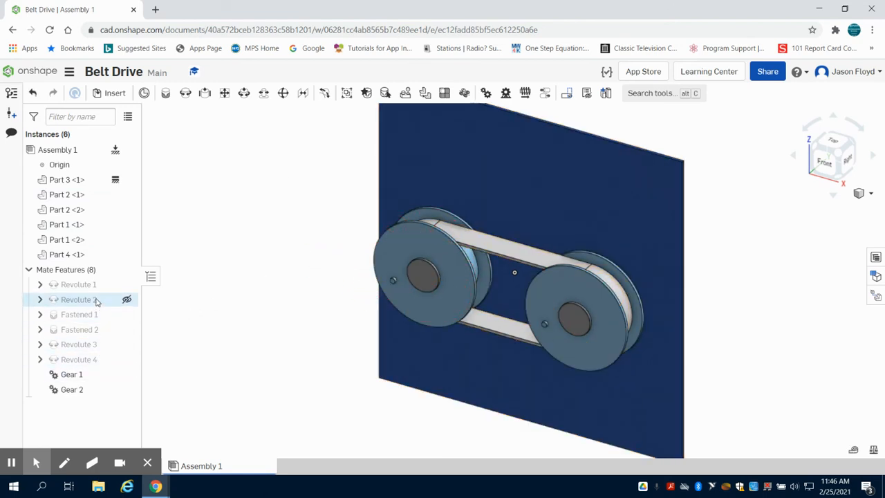
Animate Revolute 1 from 0 to 360 degrees with Loop playback.
right_click(79, 284)
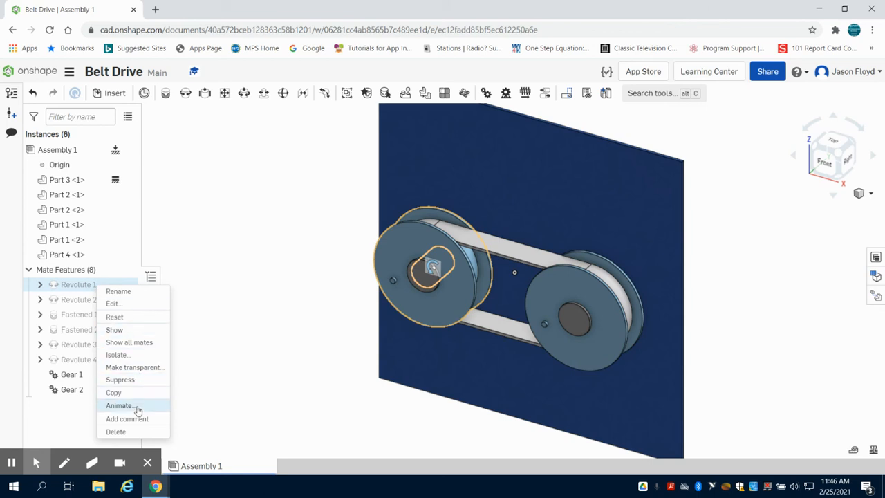
left_click(119, 406)
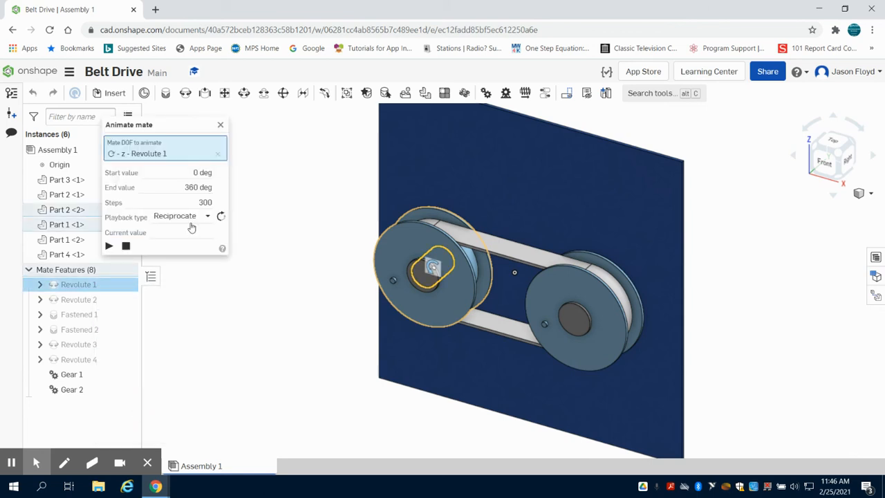
left_click(181, 215)
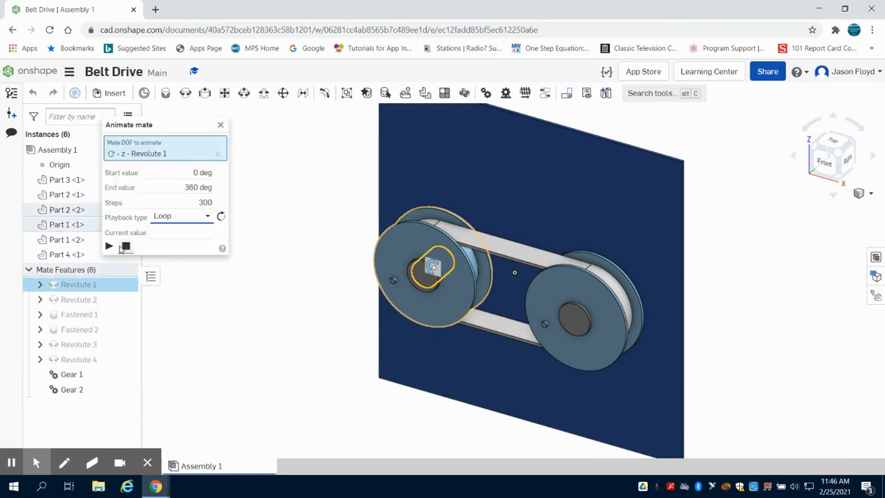
left_click(109, 246)
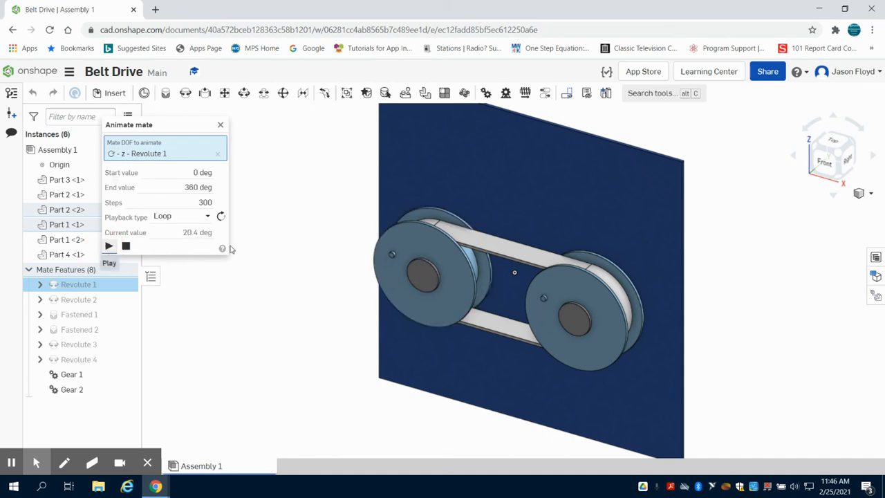
left_click(108, 246)
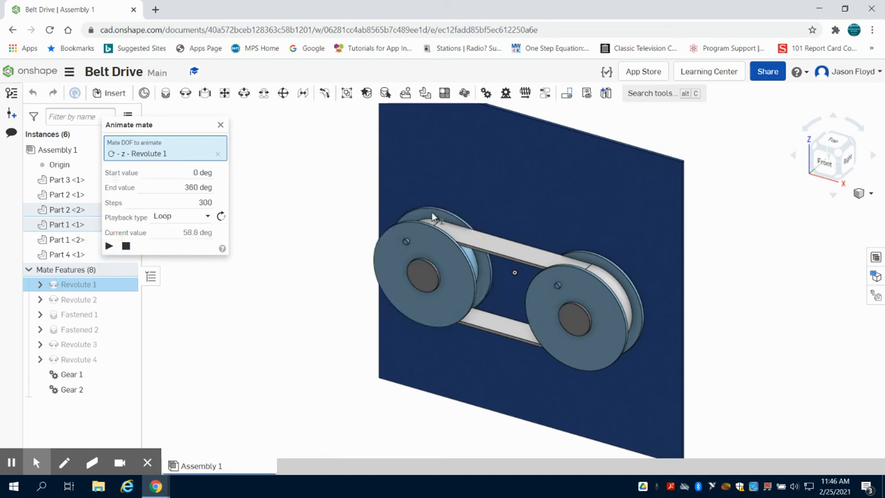